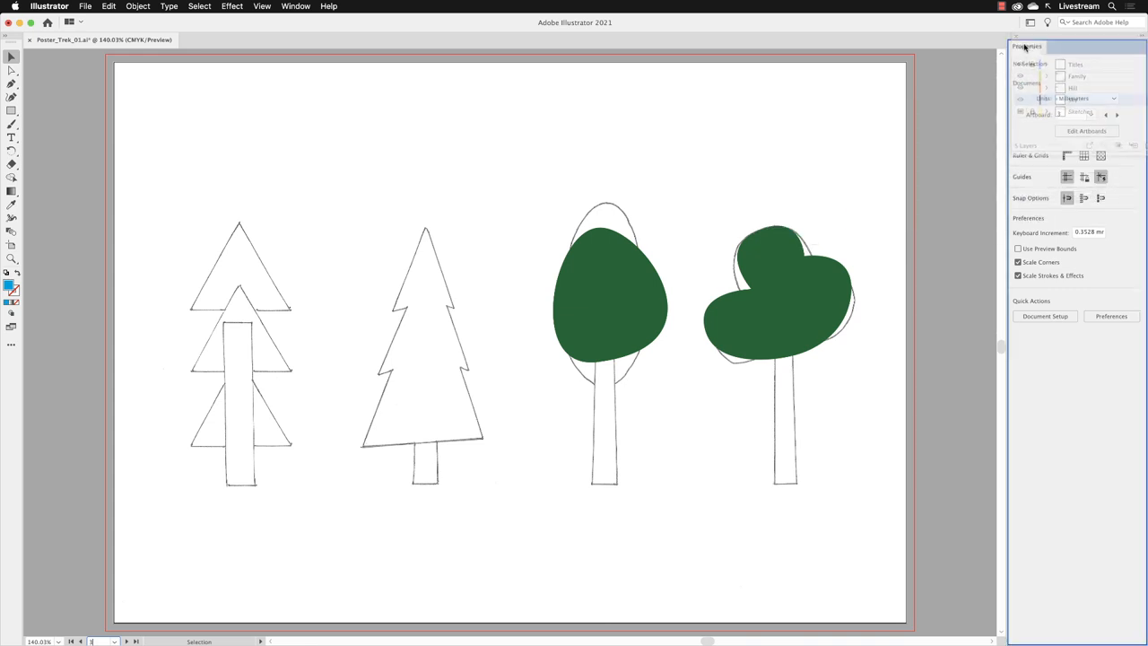
# Show the poster's layers, making the Sky layer active above the tree sketches
pyautogui.click(1019, 47)
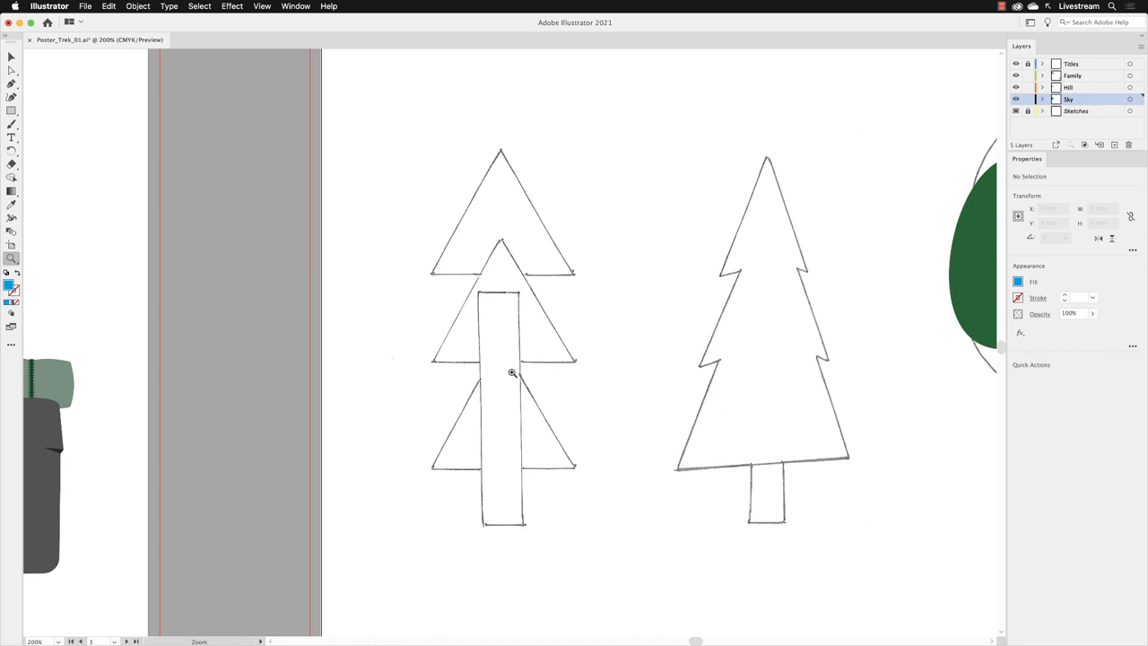
pyautogui.moveTo(11, 113)
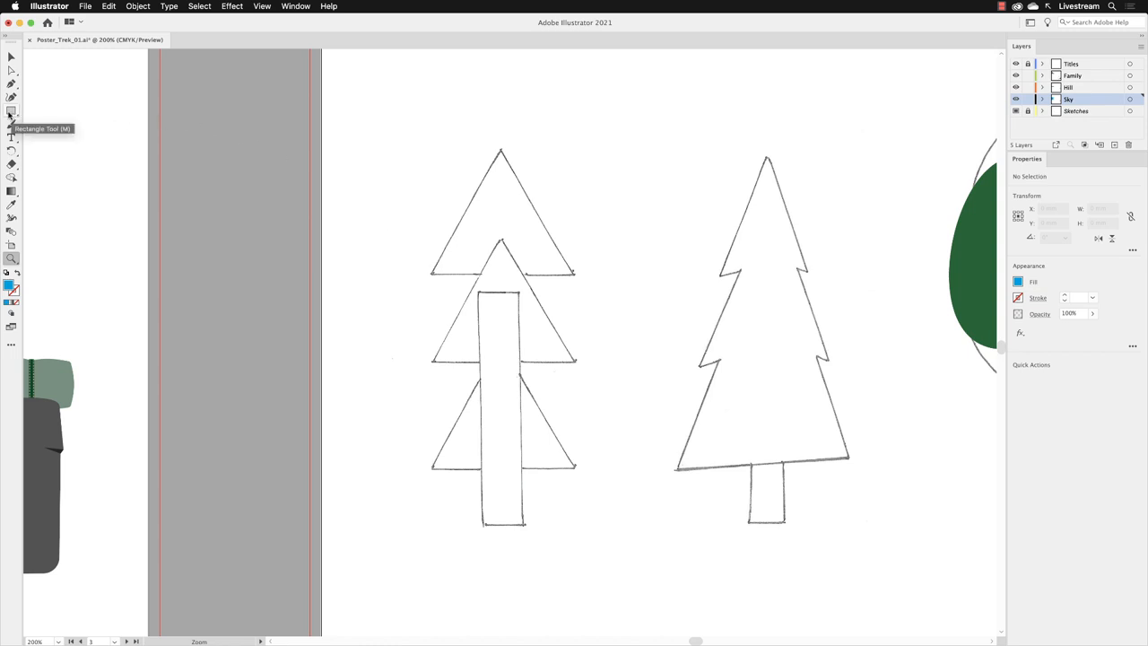
# Choose the Polygon Tool from the Rectangle Tool's flyout
pyautogui.click(9, 111)
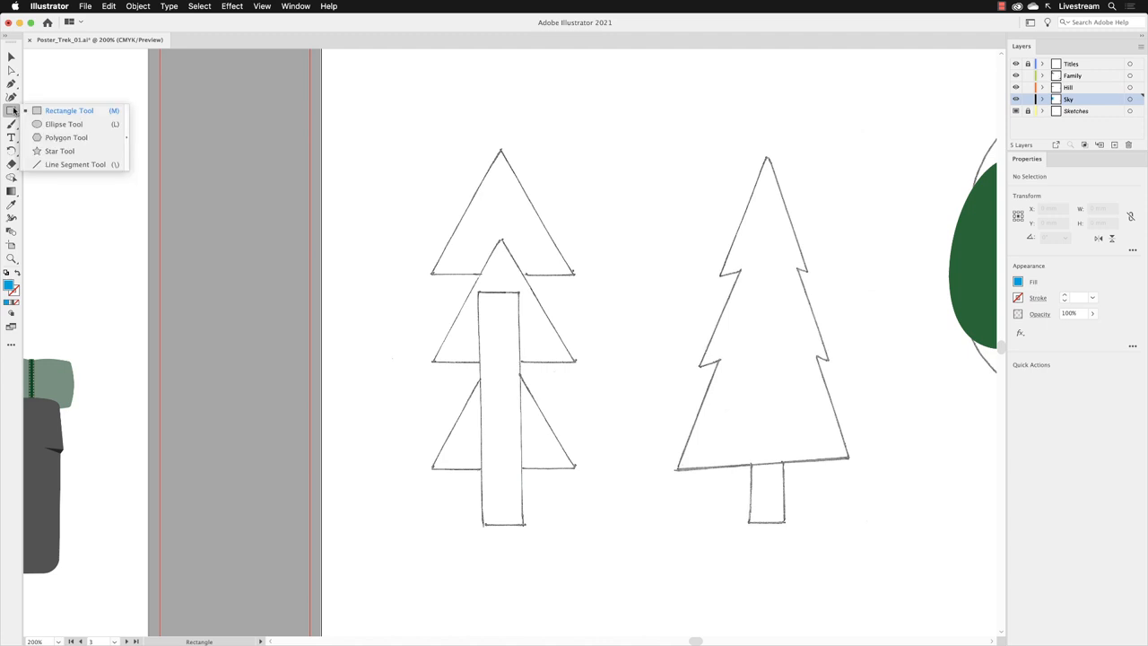
pyautogui.moveTo(102, 164)
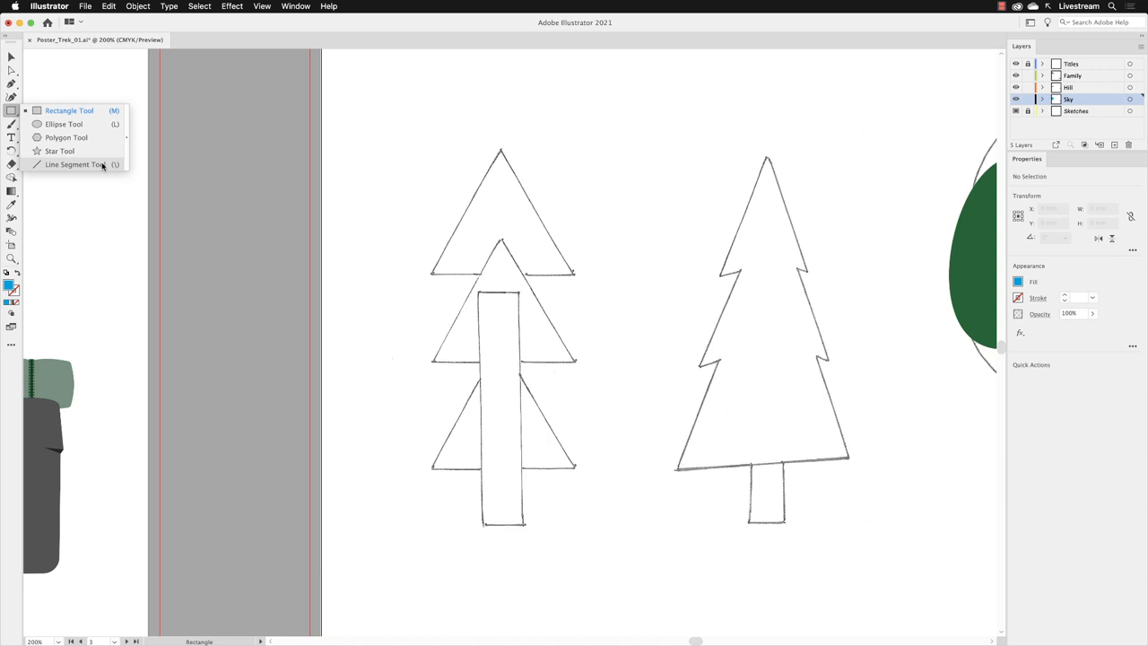
pyautogui.moveTo(97, 138)
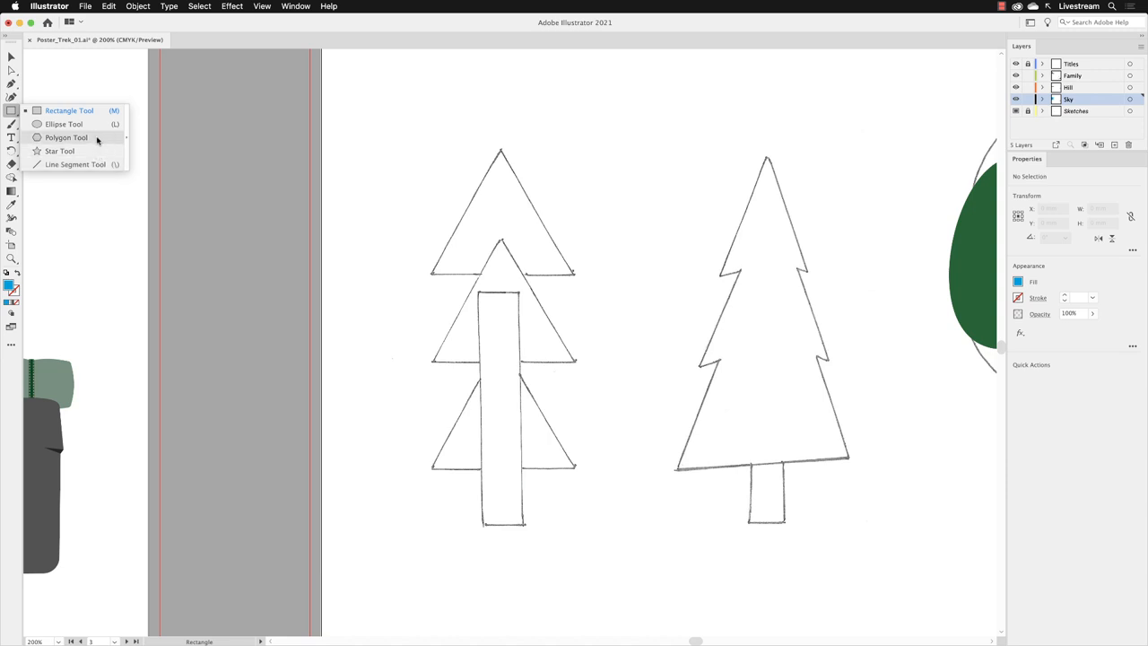
pyautogui.click(64, 137)
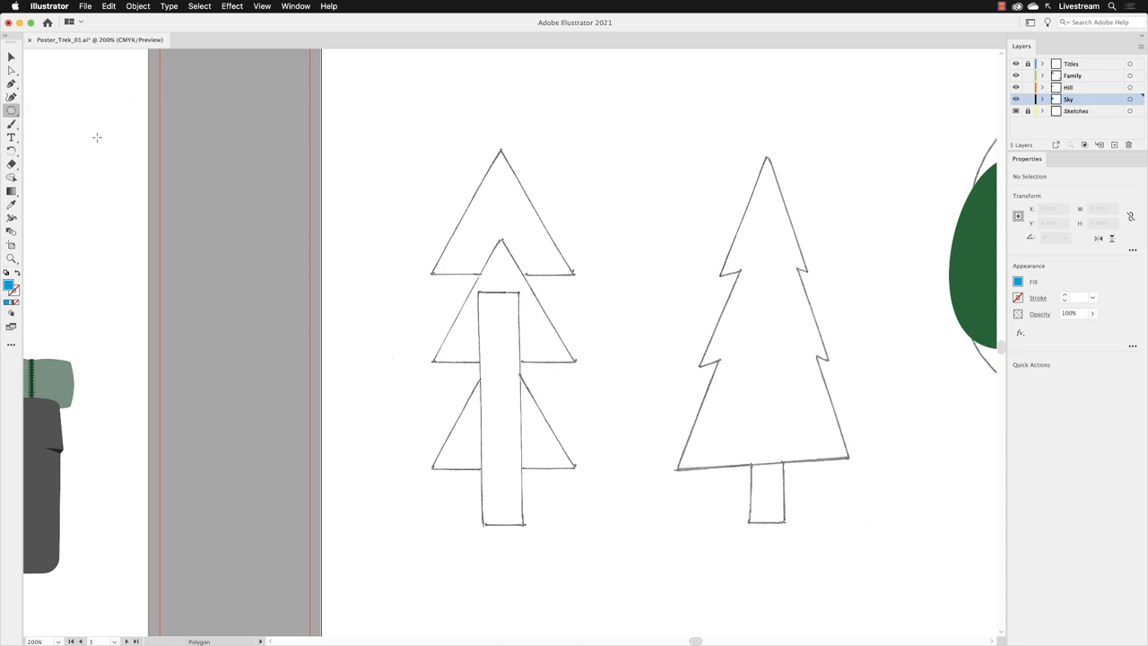
pyautogui.moveTo(614, 275)
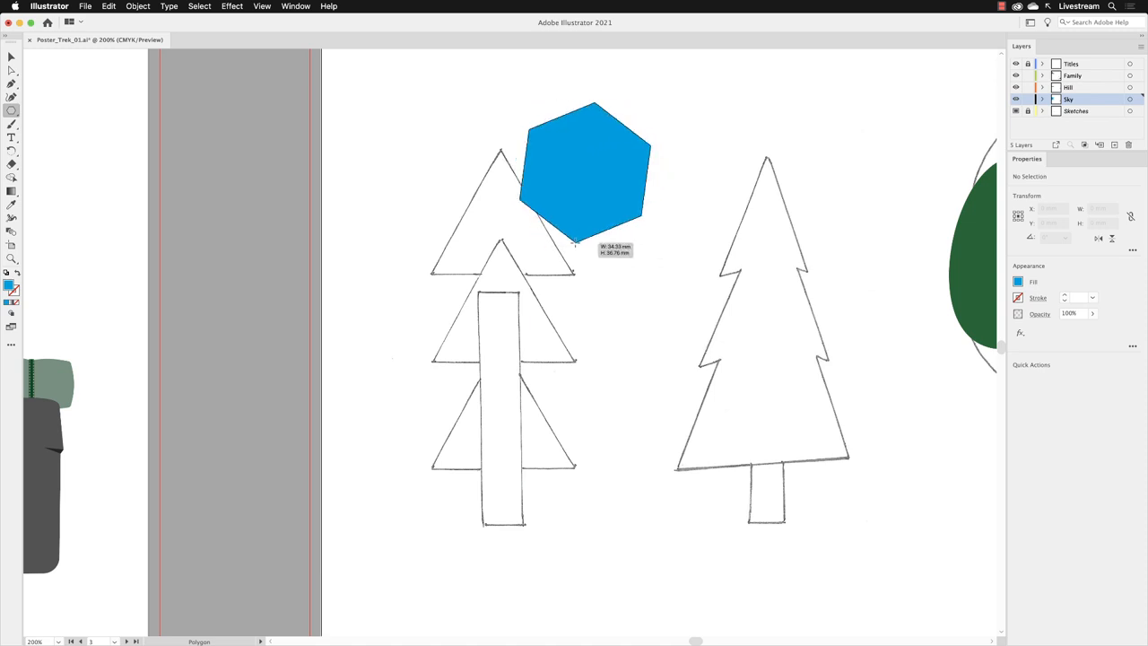
pyautogui.click(585, 172)
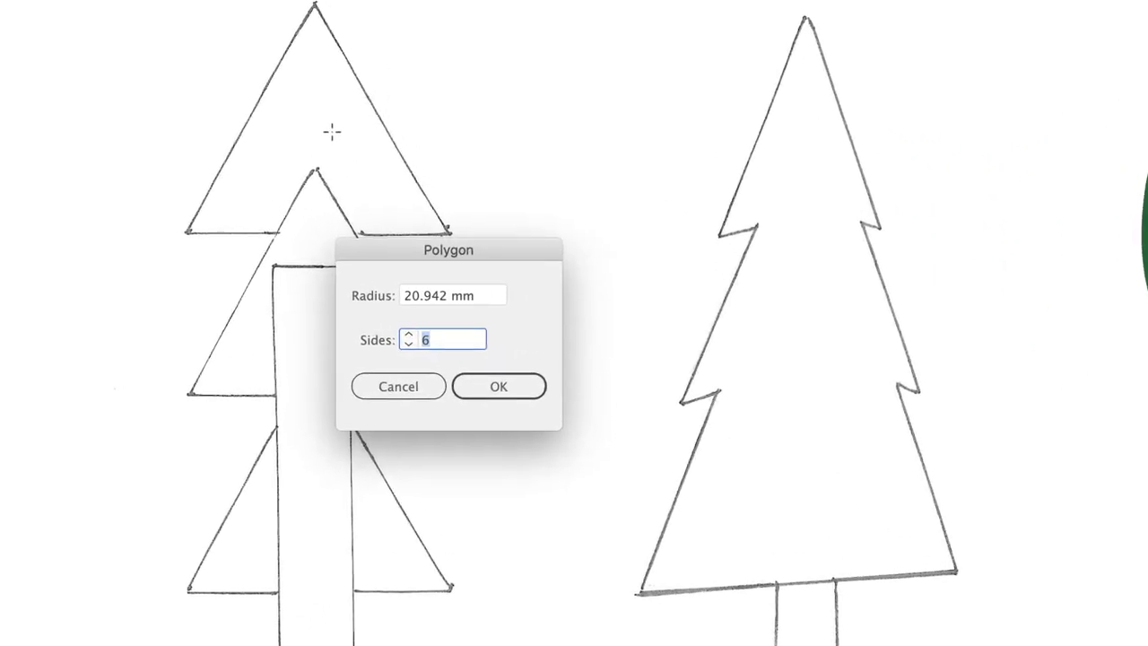
pyautogui.moveTo(504, 295)
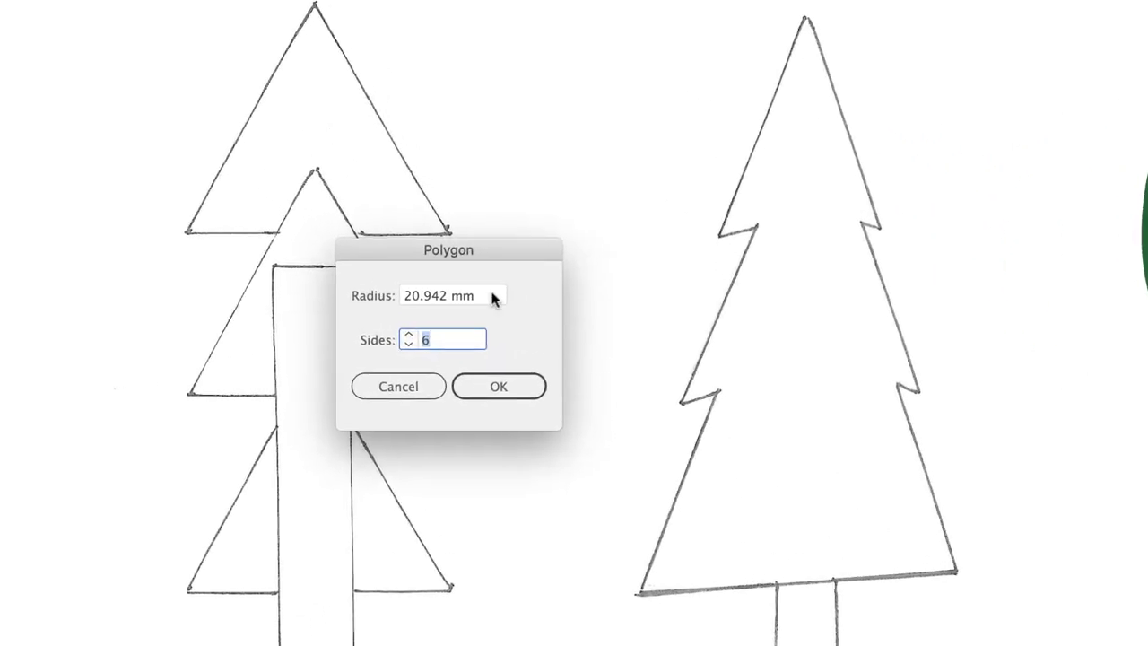
pyautogui.moveTo(493, 301)
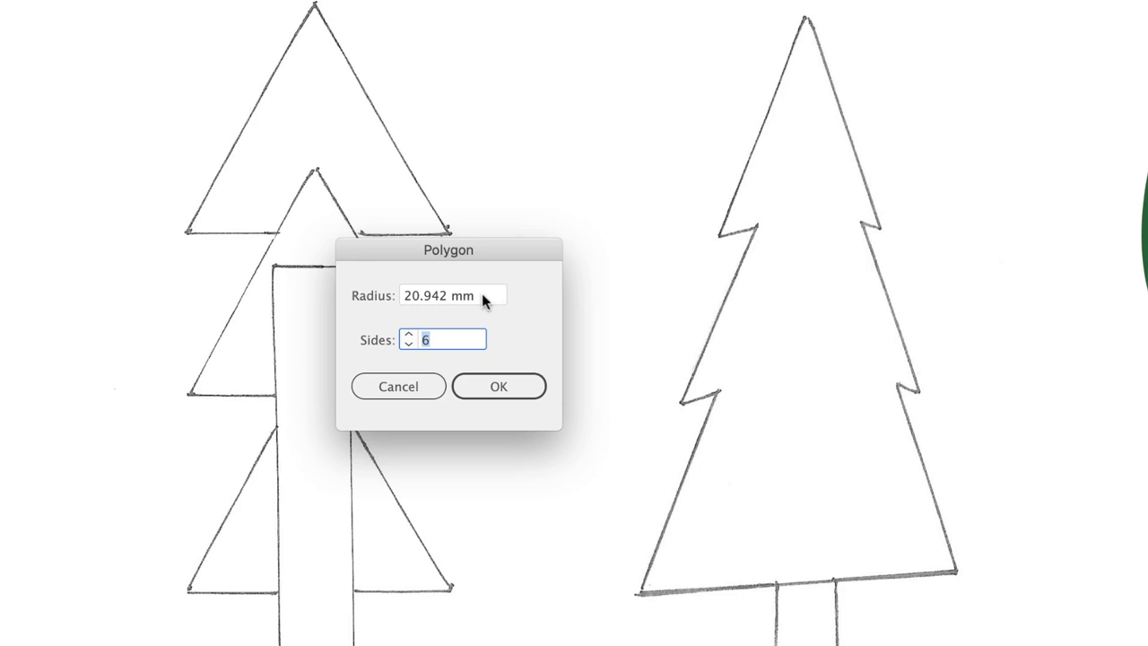
# Enter a 21 mm radius and 3 sides in the Polygon dialog
pyautogui.click(454, 295)
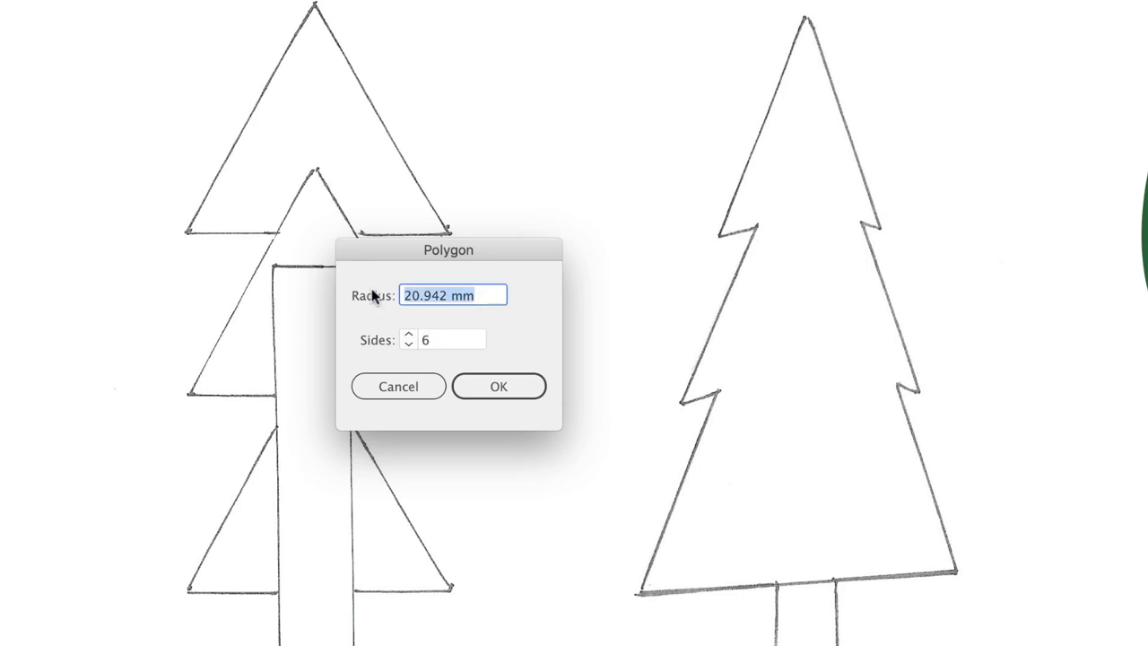
pyautogui.write('21 mm')
pyautogui.click(442, 339)
pyautogui.write('3')
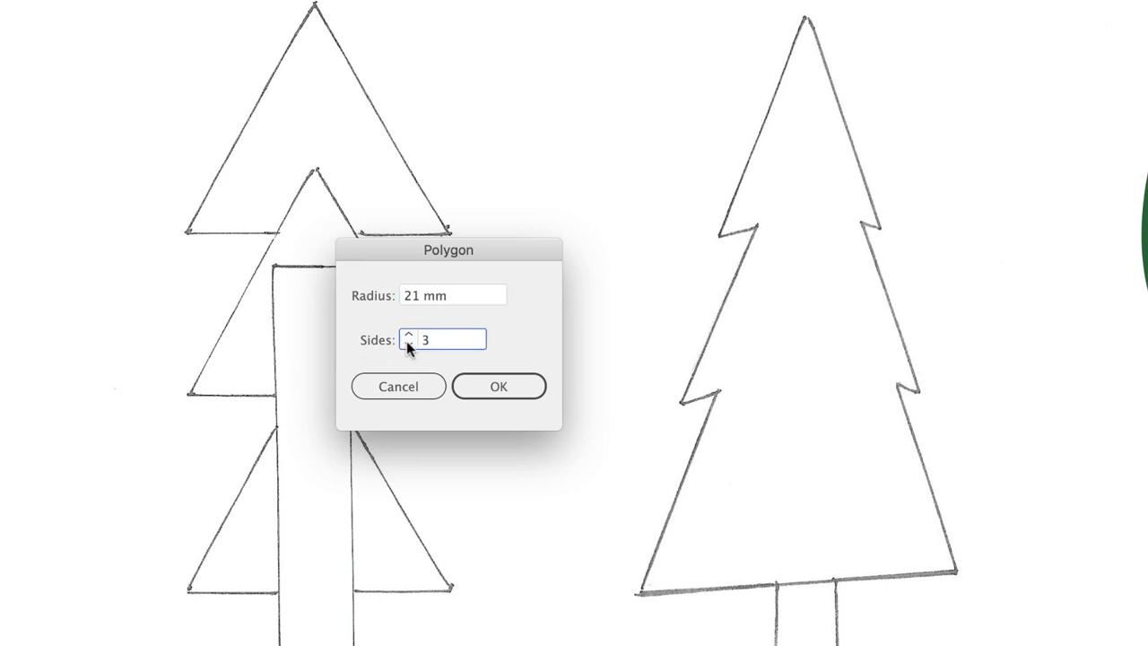
pyautogui.click(499, 386)
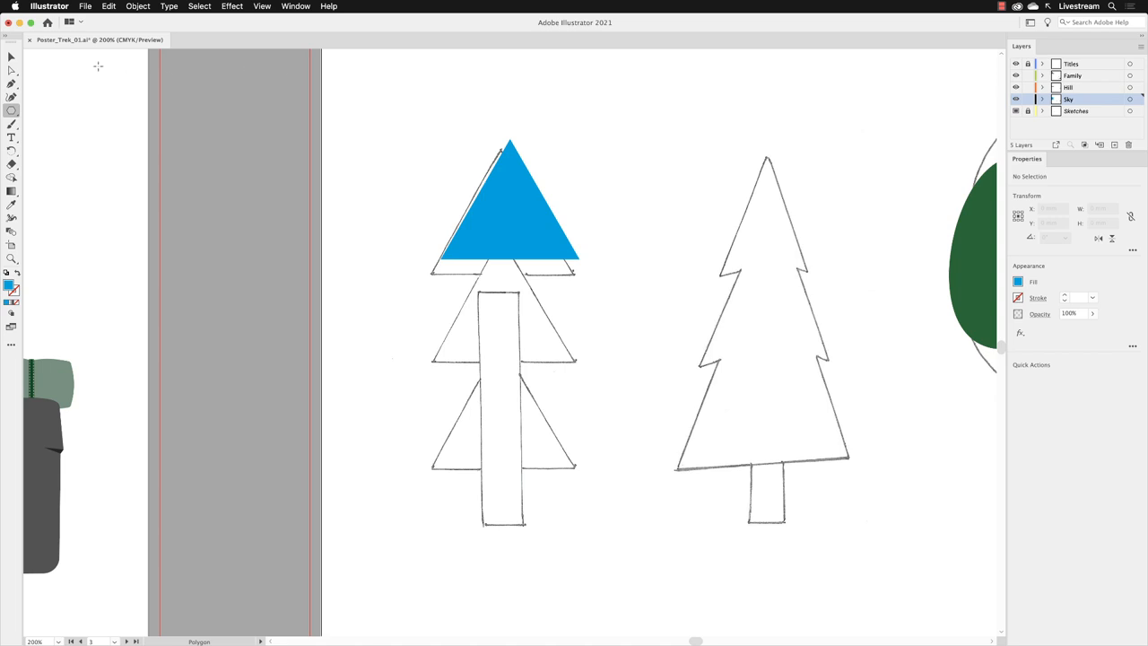
# Switch to the Selection Tool, leaving the blue triangle over the left evergreen's top tier
pyautogui.click(10, 58)
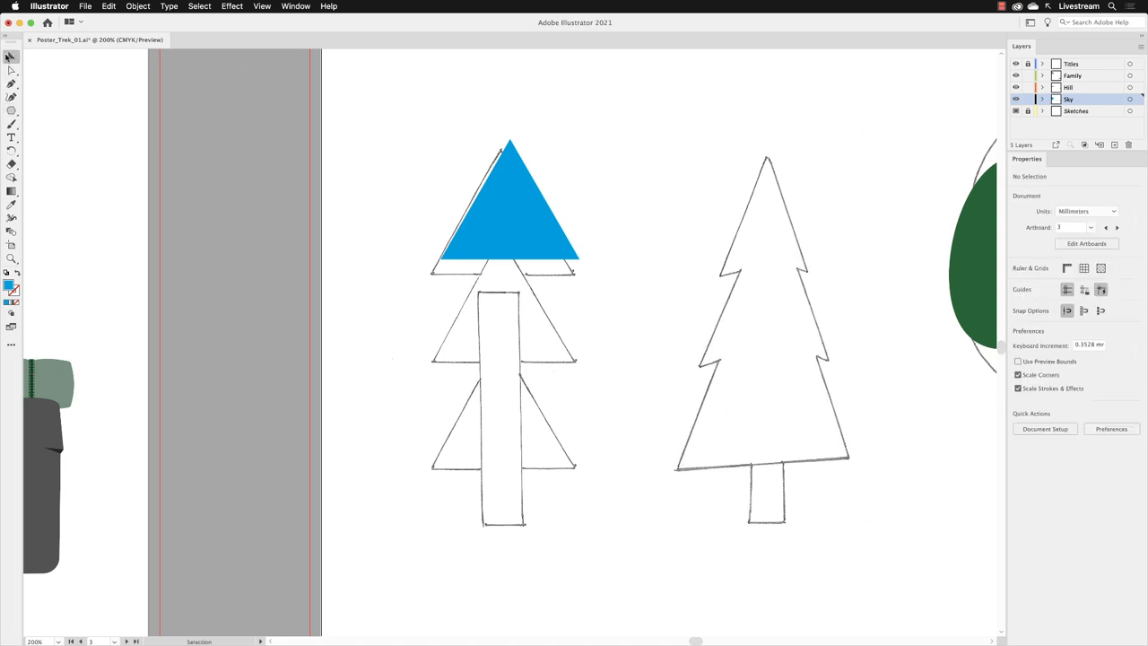
pyautogui.moveTo(516, 215)
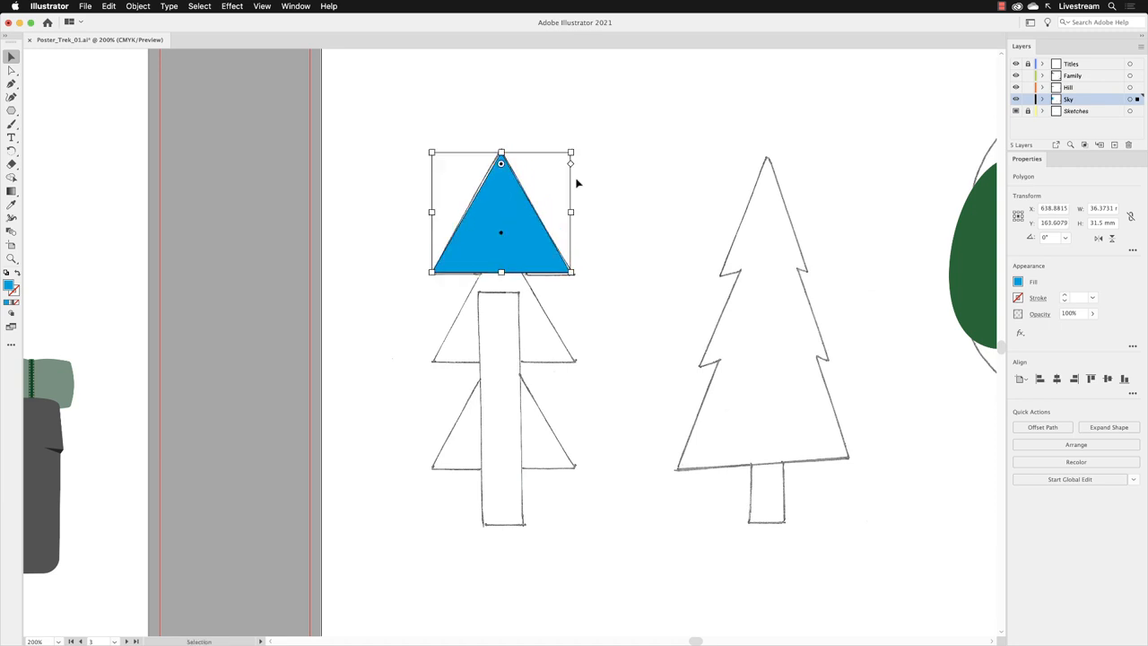
pyautogui.moveTo(630, 169)
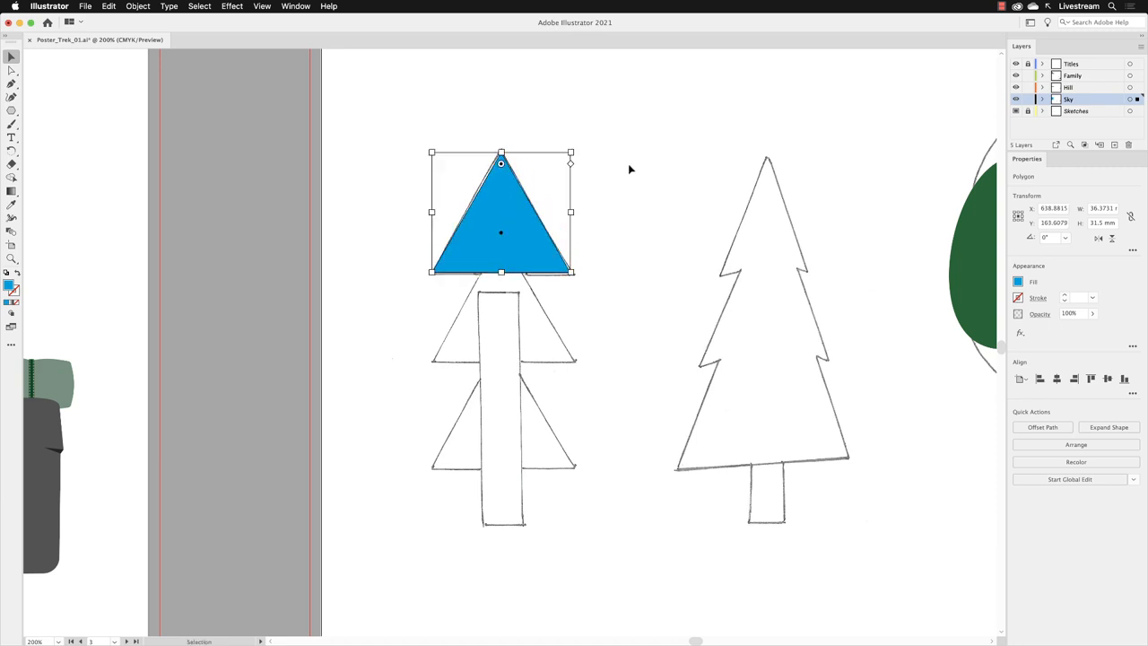